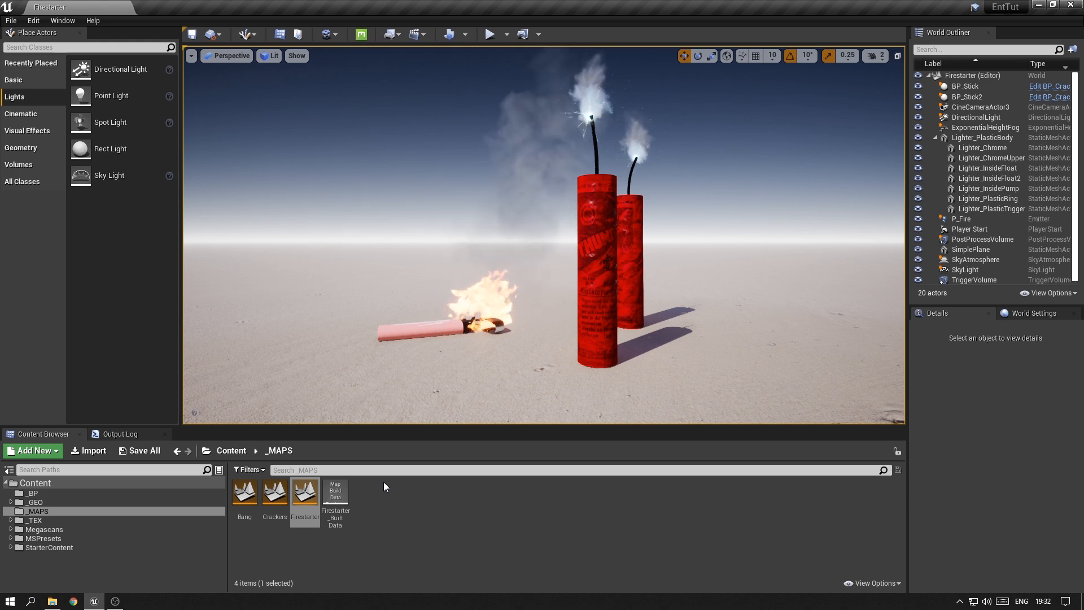
mouse_move(300, 550)
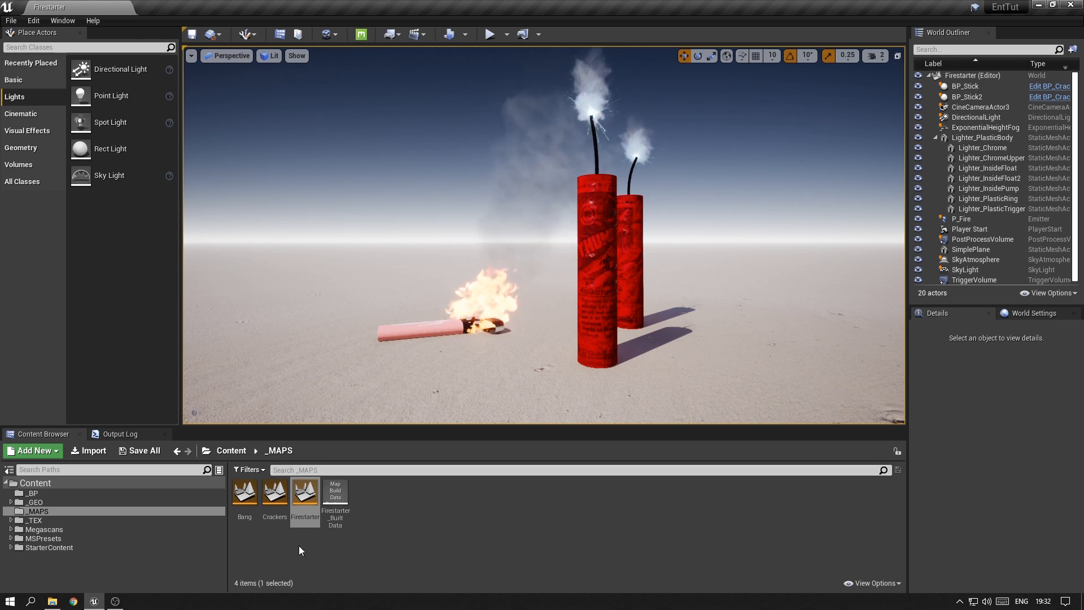
mouse_move(304, 492)
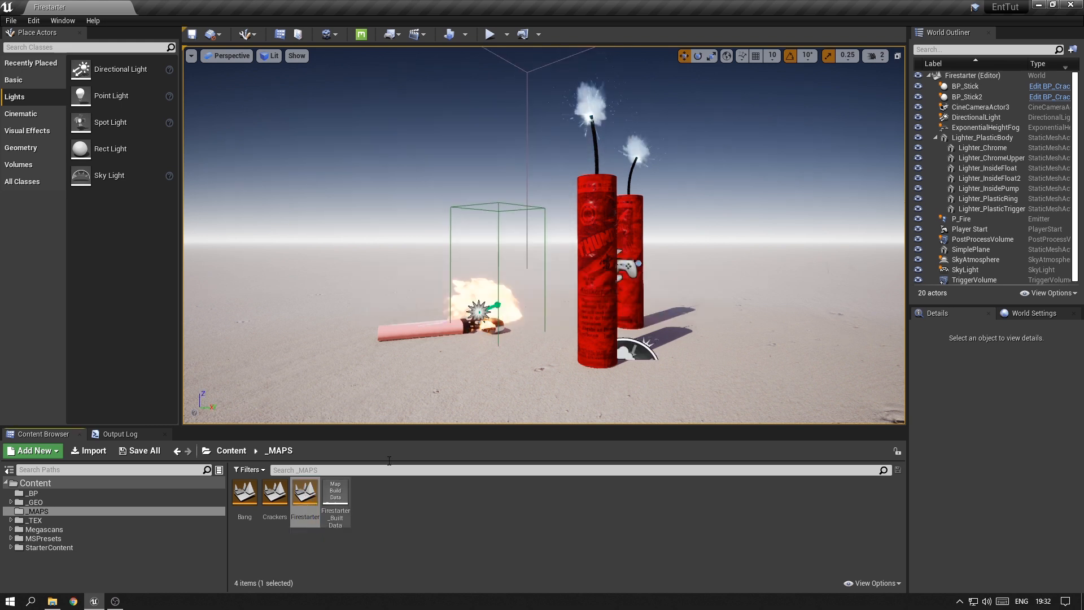
mouse_move(274, 491)
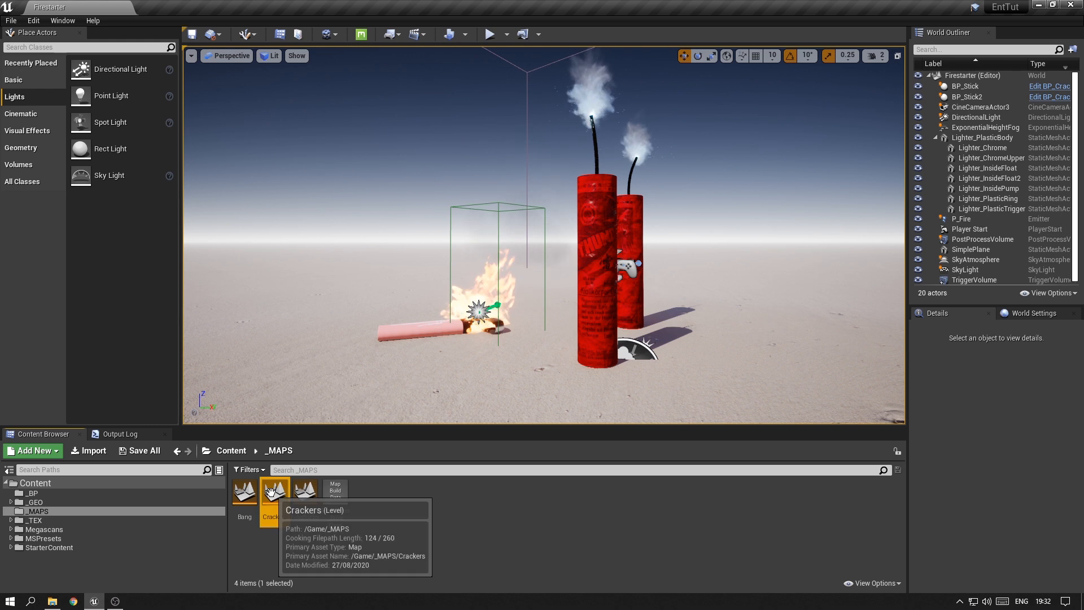
- Open the Crackers level, then Bang, and view BP_Cracker in the _BP folder
double_click(274, 488)
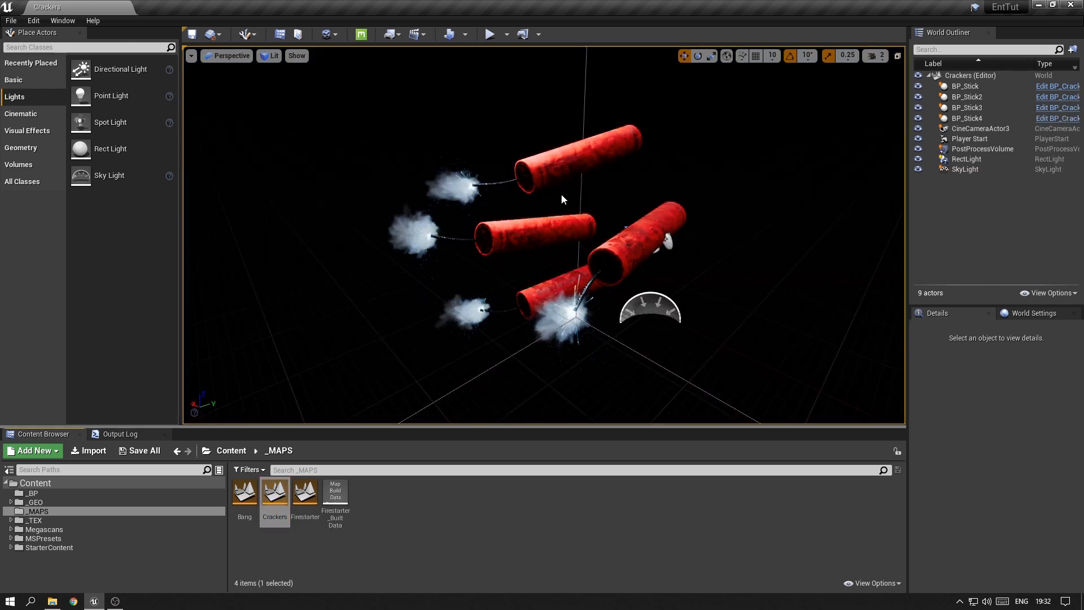
double_click(244, 491)
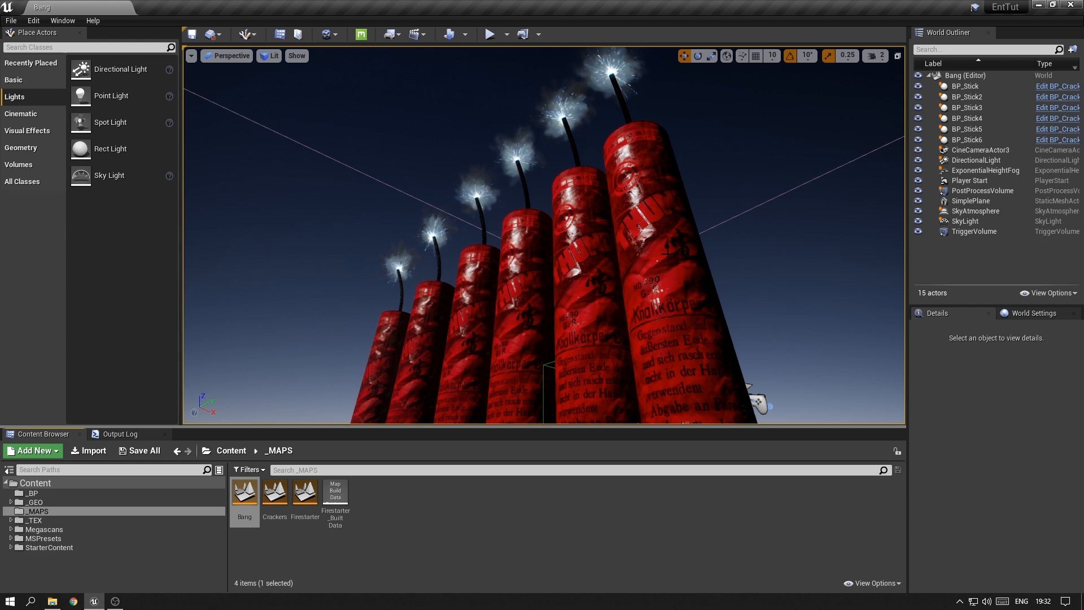
mouse_move(273, 490)
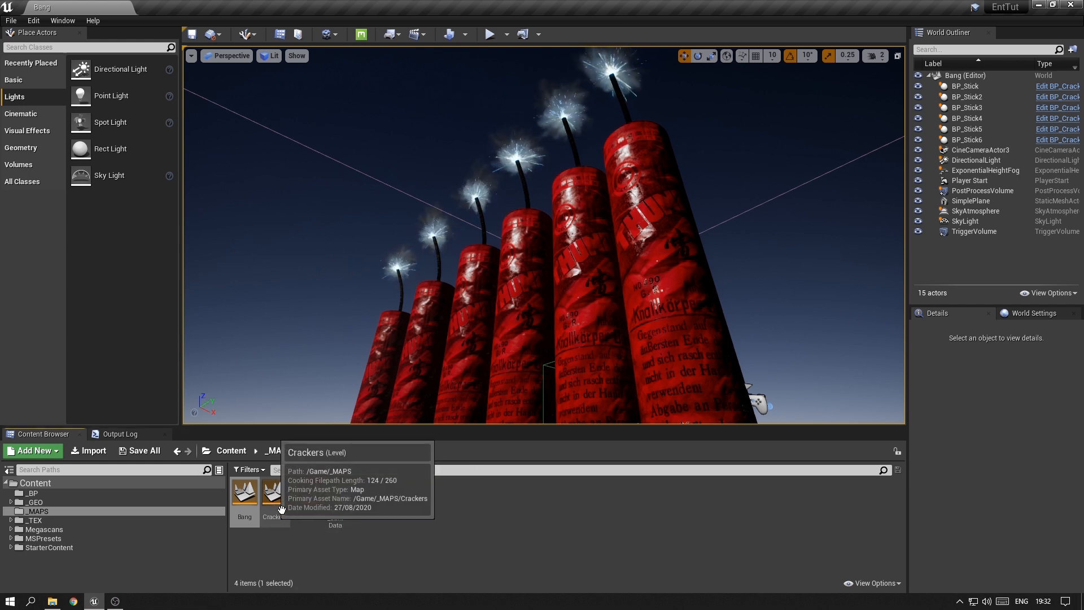
click(33, 493)
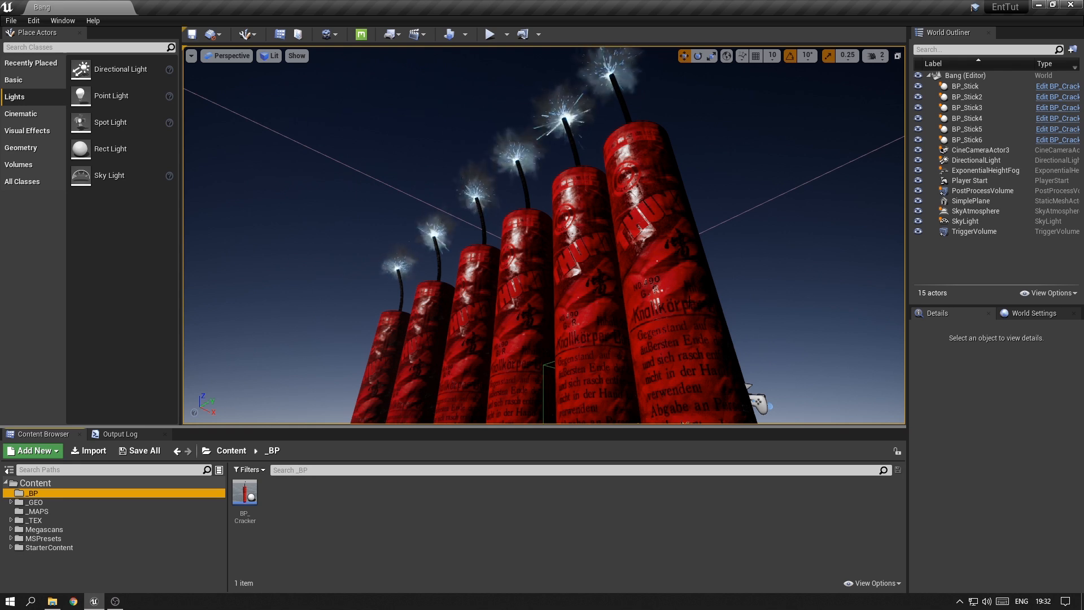
- Inspect BP_Cracker's Stick and Fuse components, then switch to the new project's untitled level
double_click(244, 493)
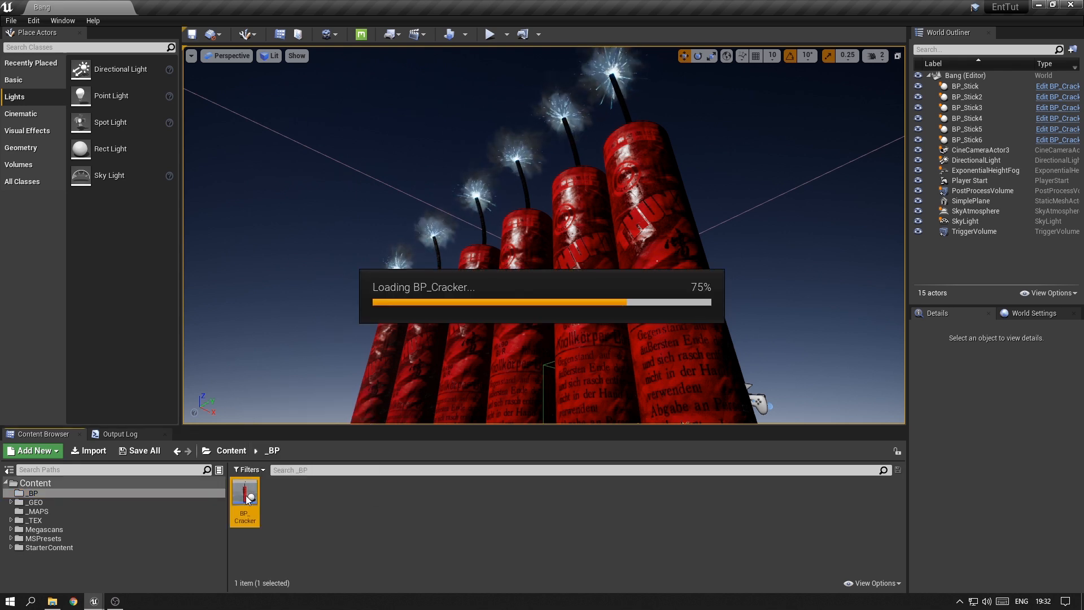
double_click(245, 498)
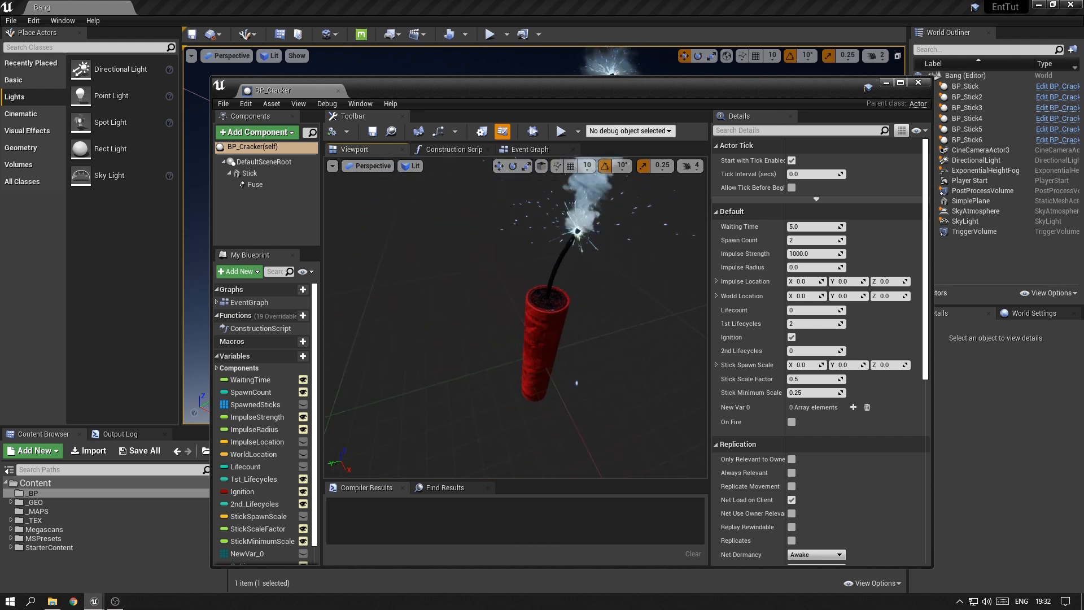
click(250, 173)
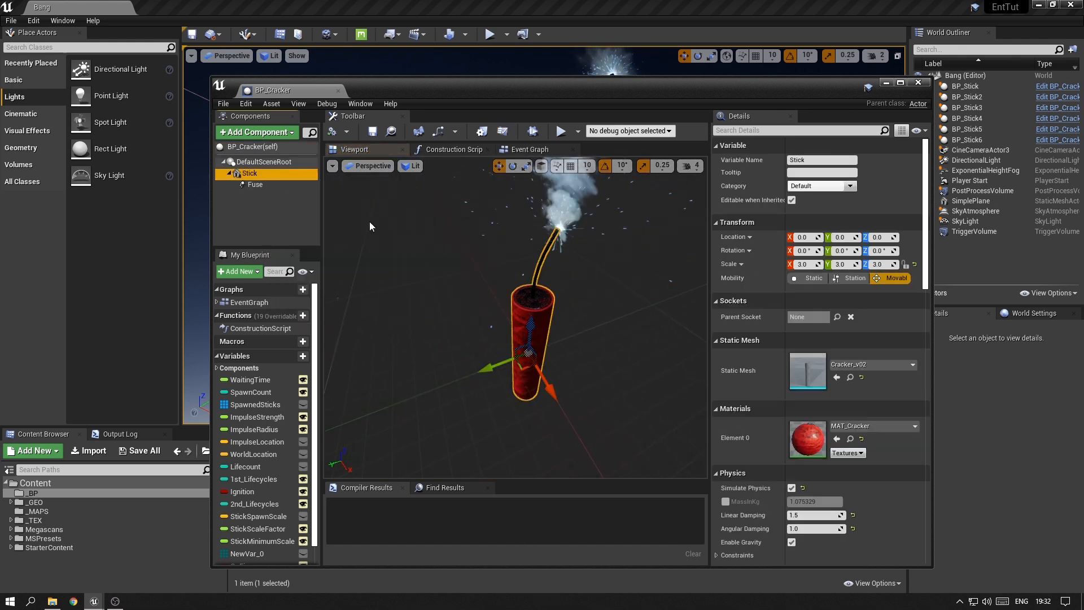
click(255, 185)
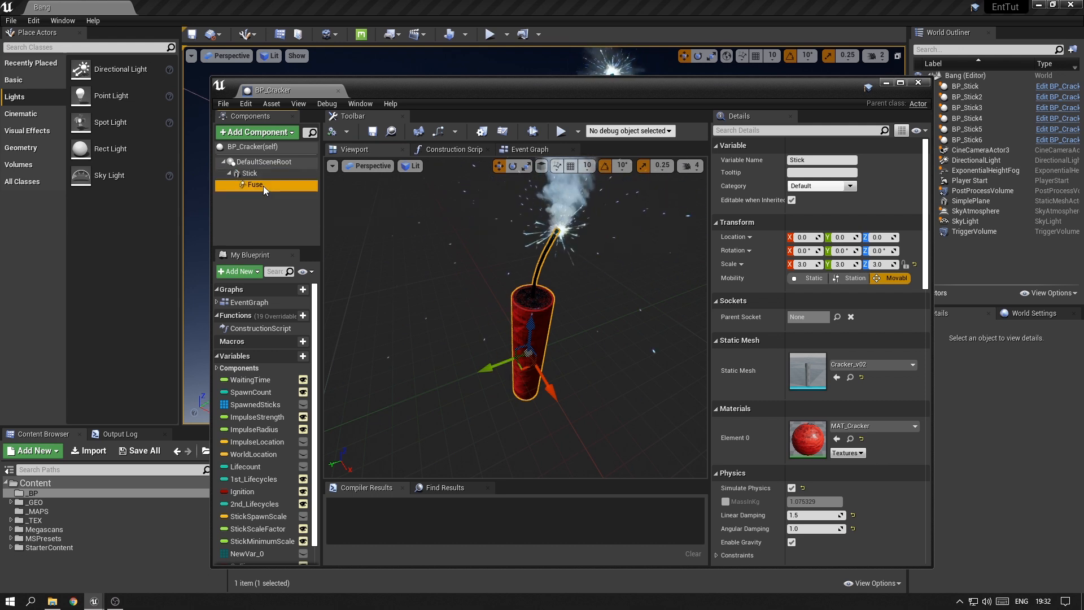
click(255, 185)
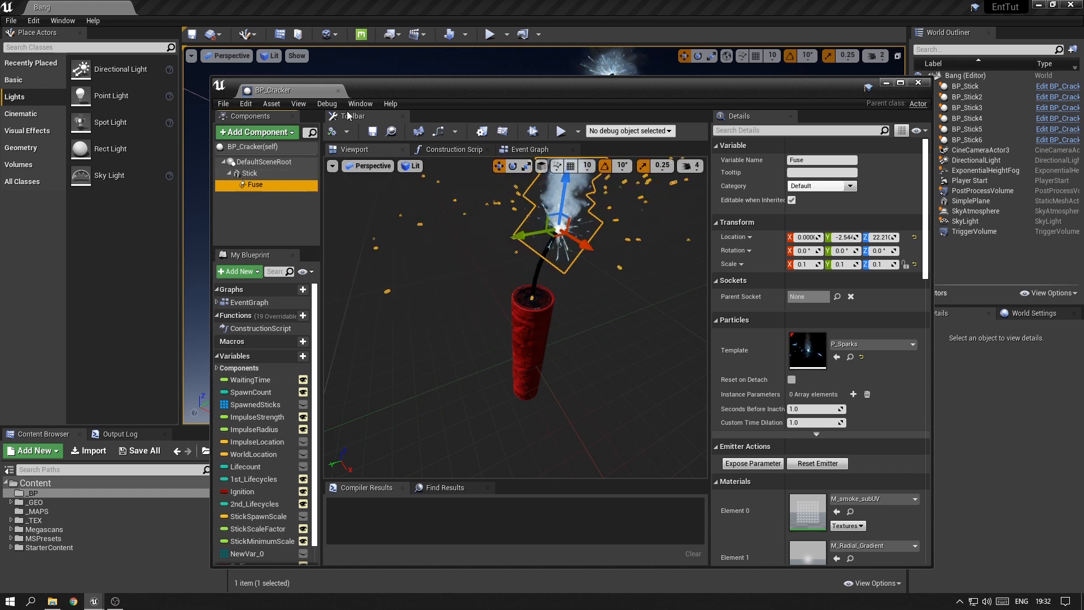
click(919, 83)
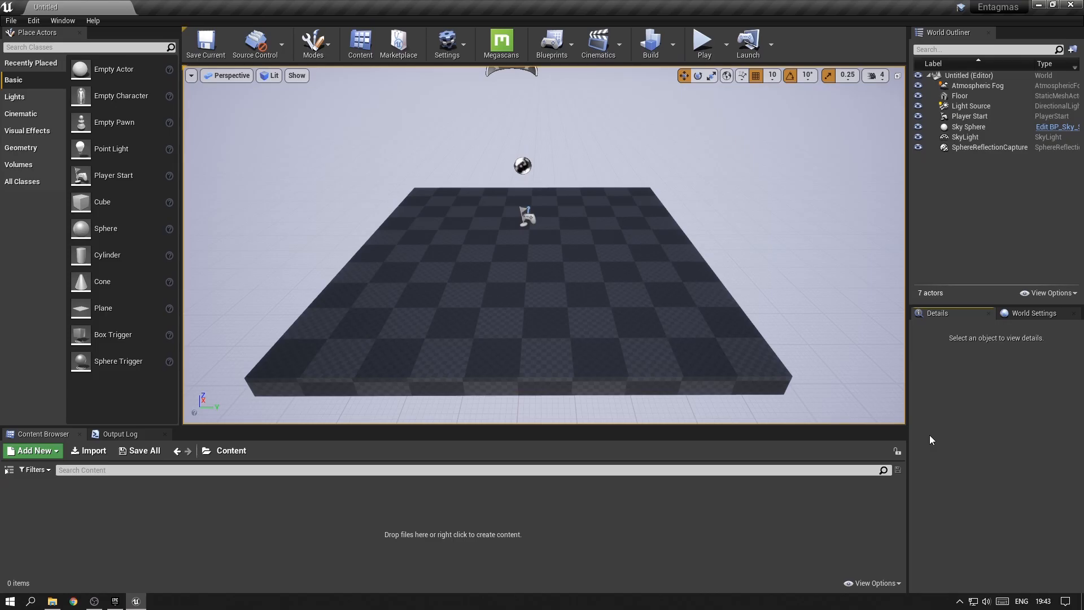
mouse_move(275, 515)
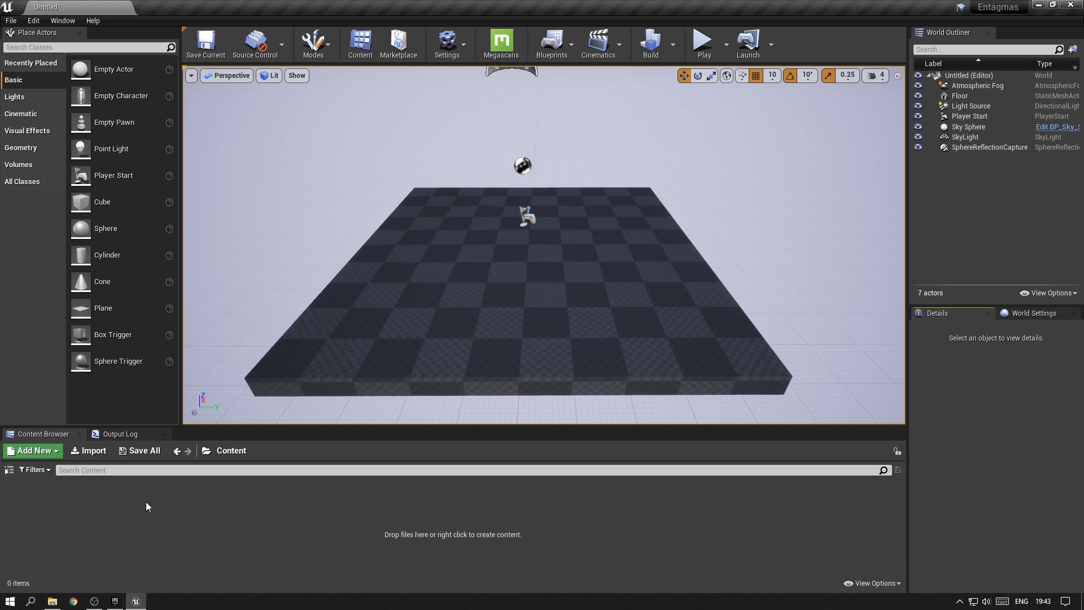
mouse_move(210, 525)
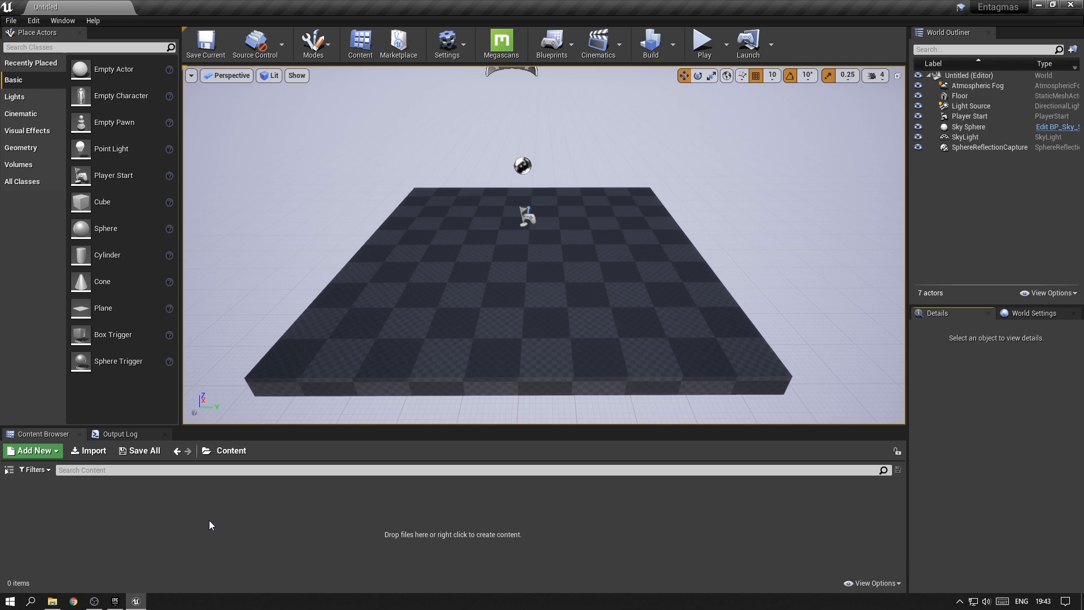
mouse_move(243, 558)
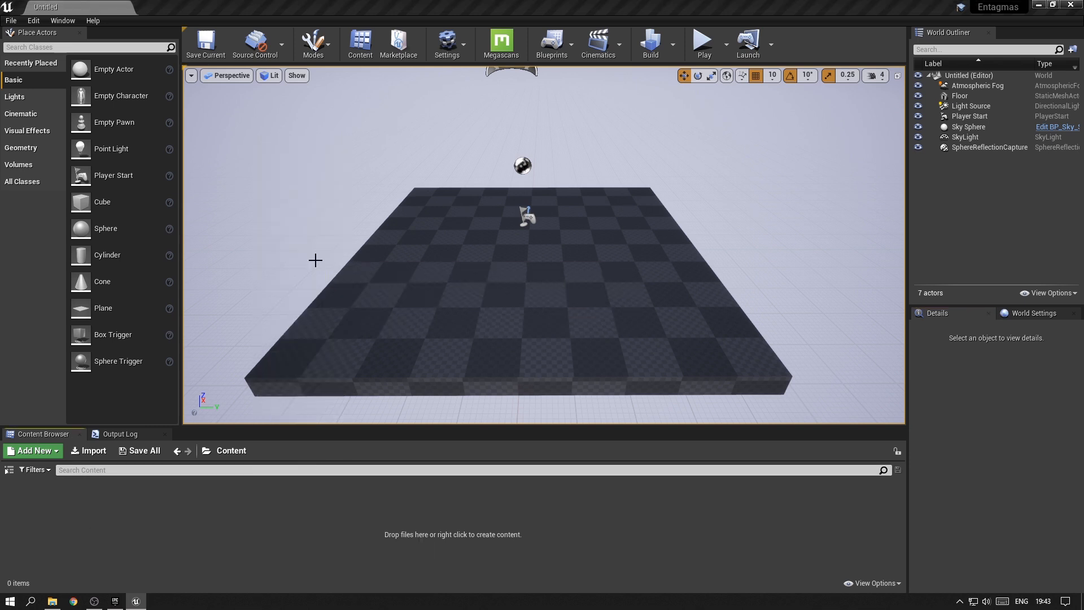
- Open the newly created StillLife level from the Content folder
click(143, 450)
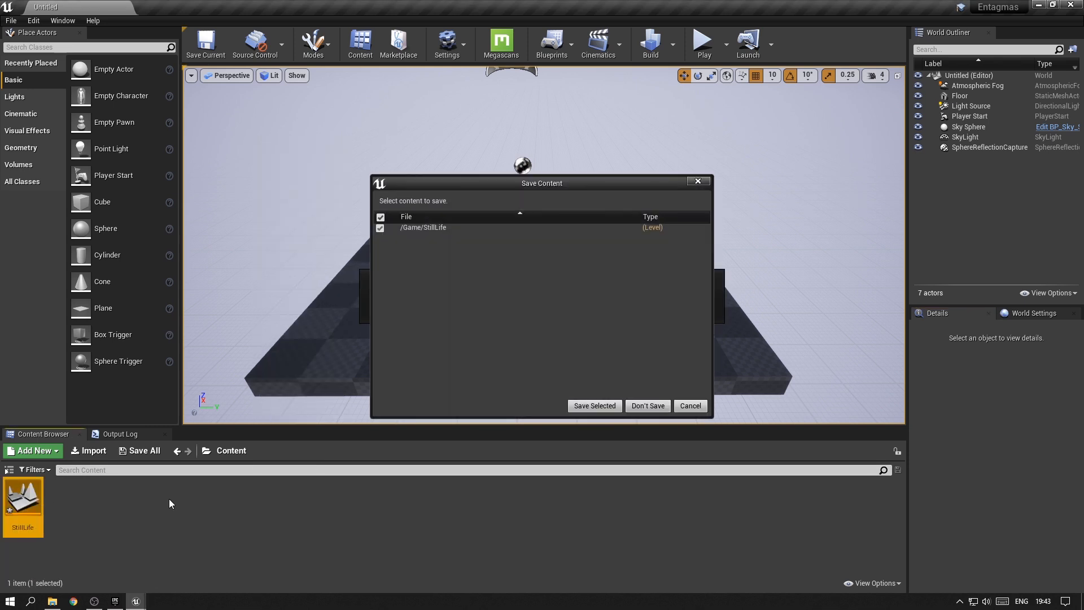
mouse_move(421, 290)
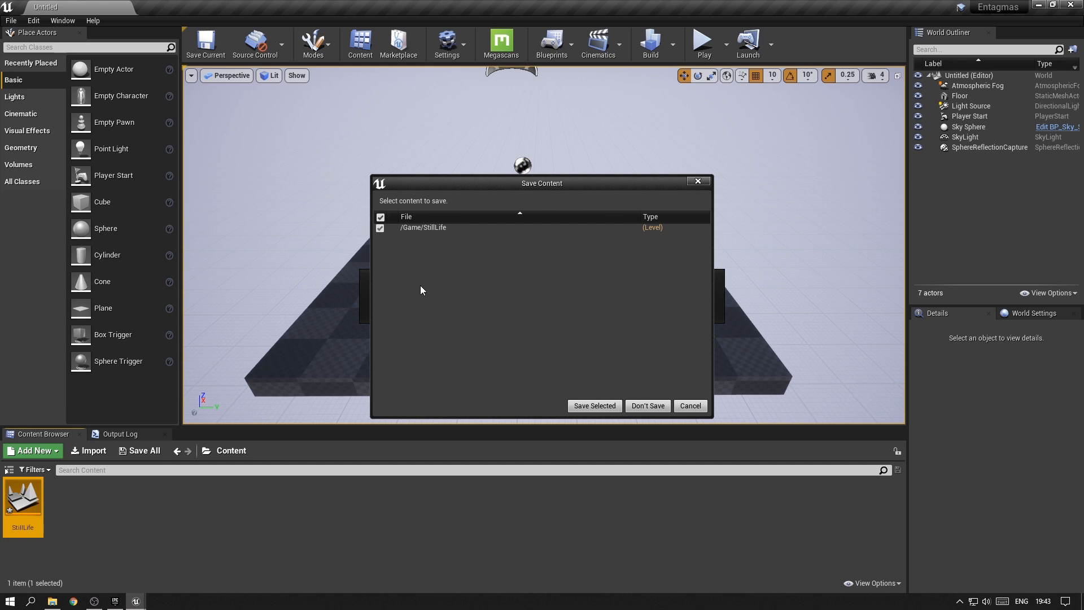
mouse_move(662, 393)
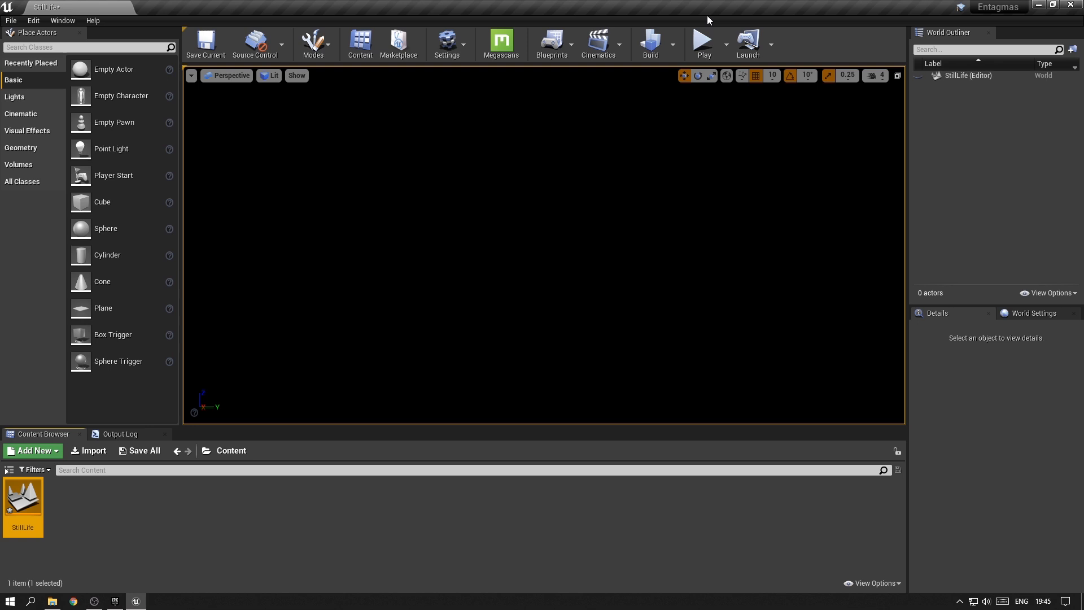
mouse_move(442, 208)
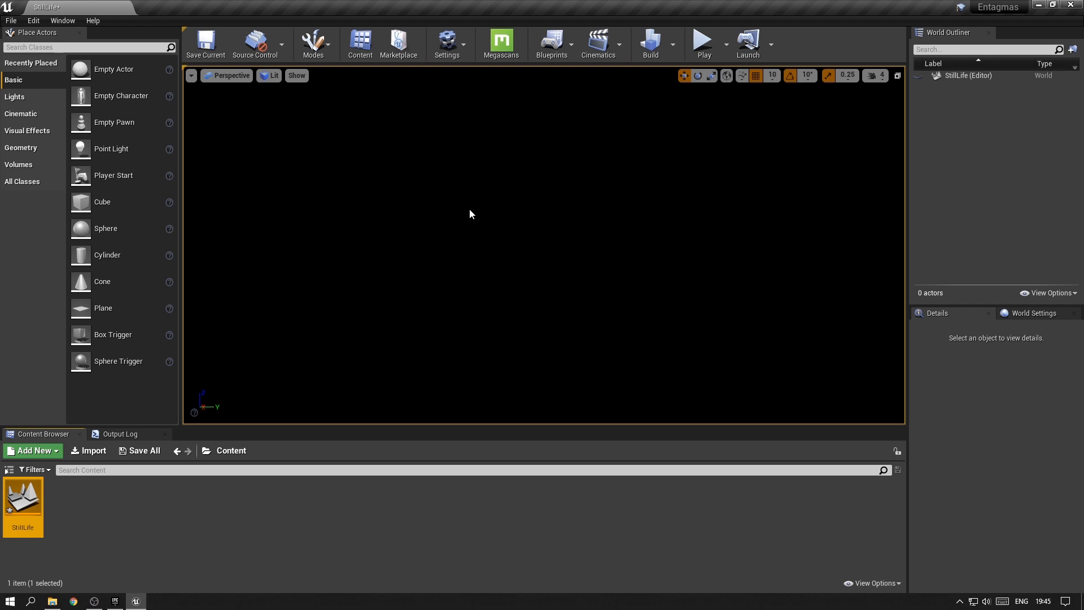
- Create the _GEO and _TEX folders and move StillLife into _MAPS
click(31, 450)
text(_MA)
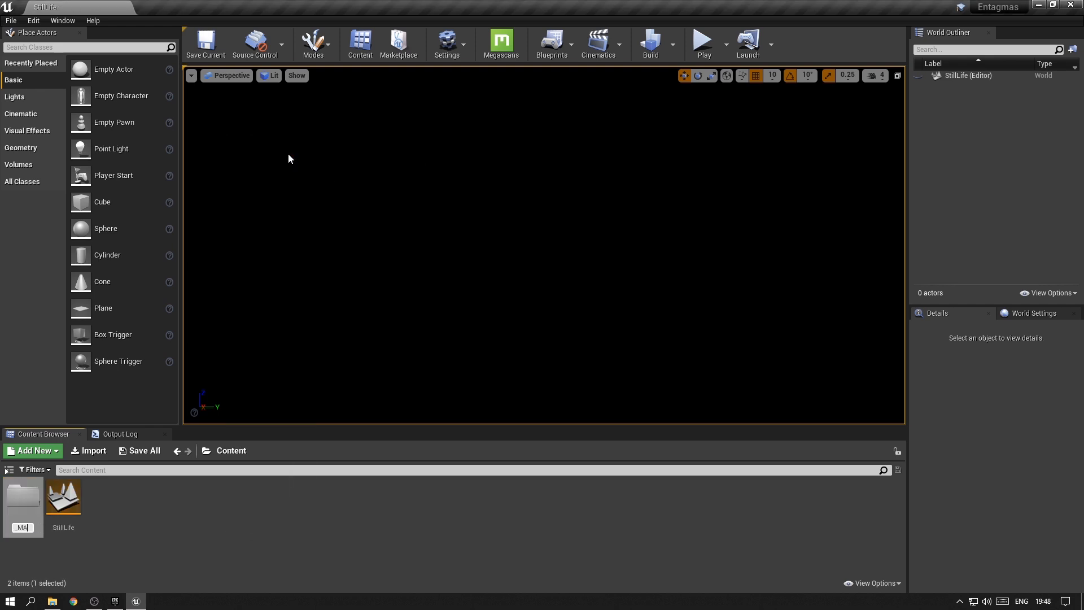
click(32, 450)
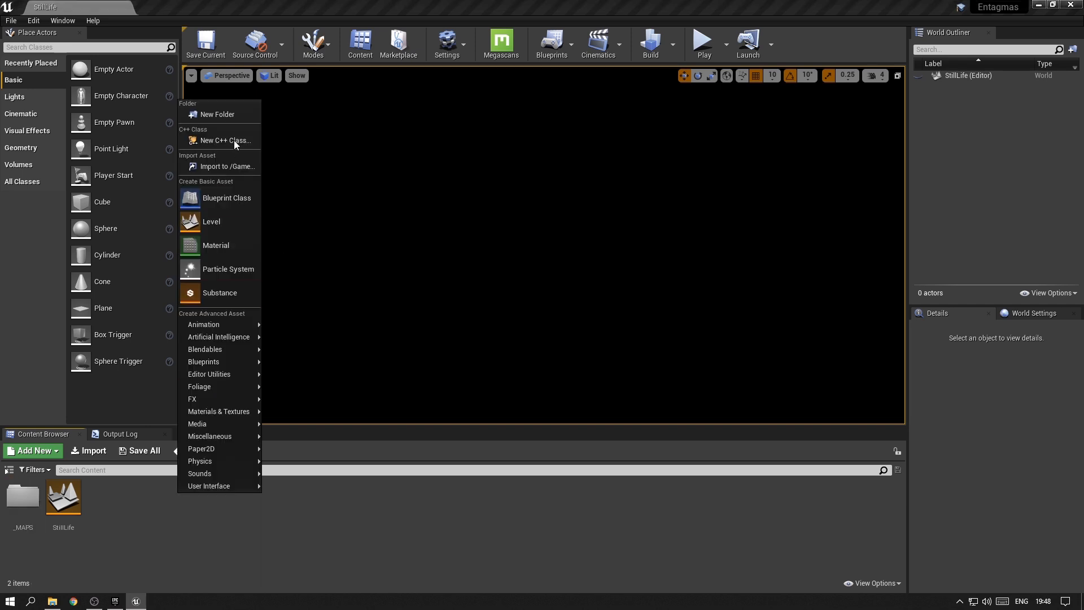
click(218, 114)
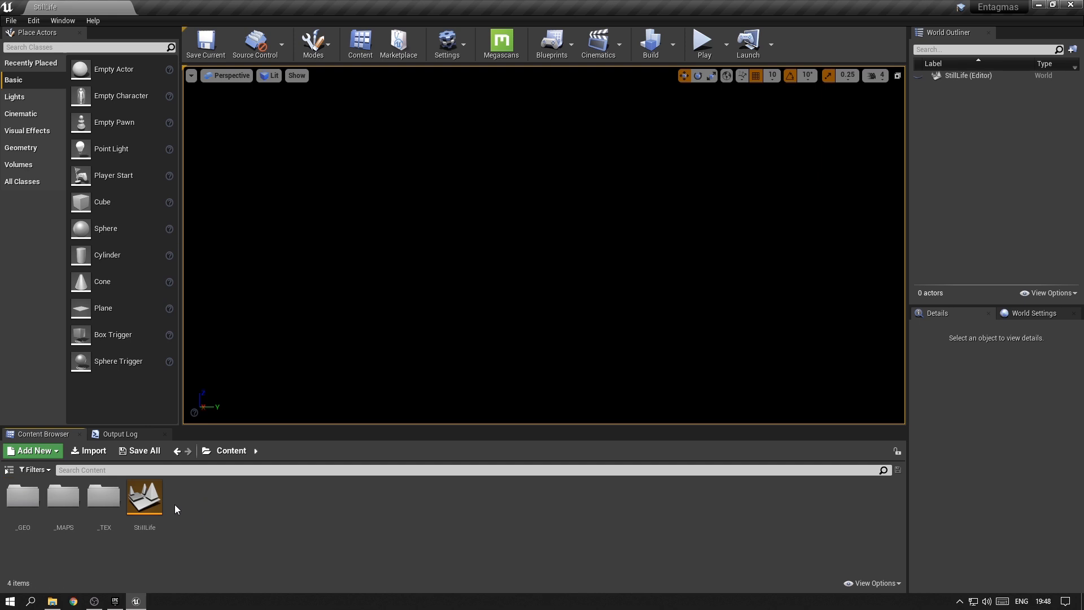
drag(144, 495, 63, 494)
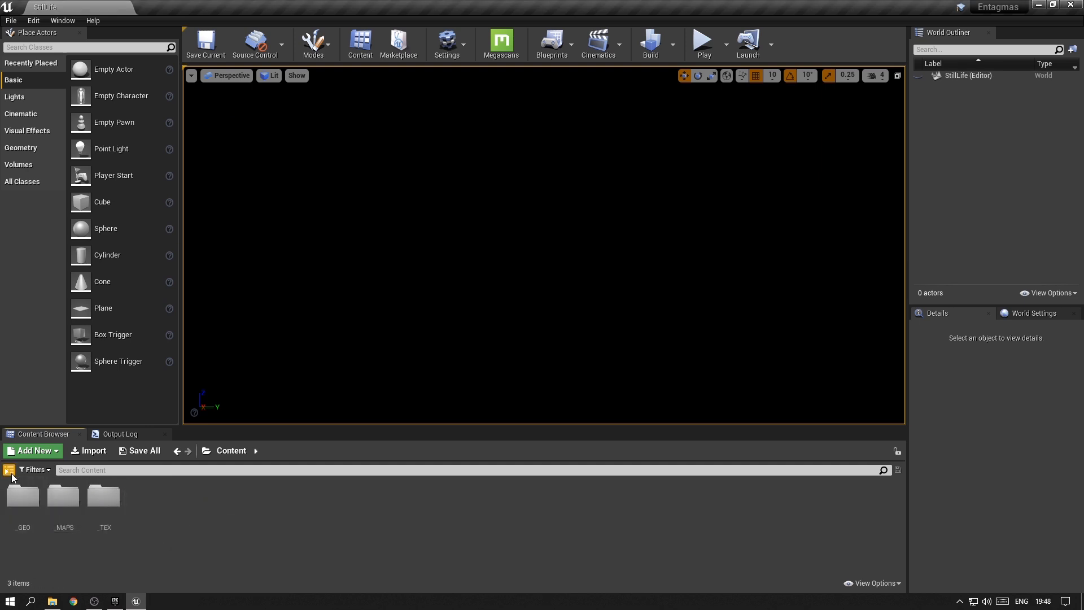
click(9, 471)
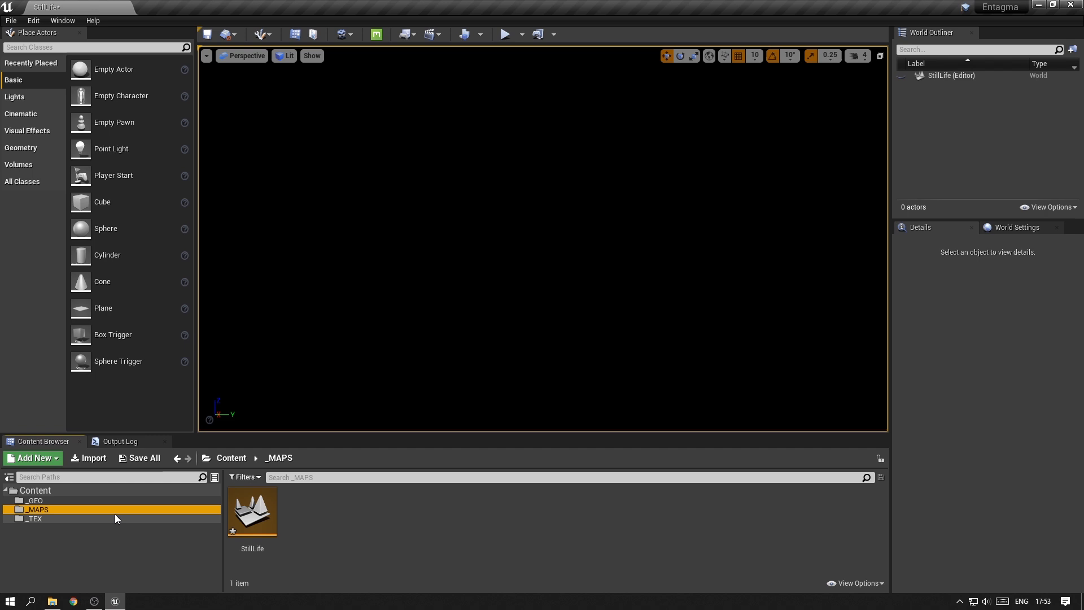
- Open the empty _GEO folder and begin importing EUE_TubeA.fbx
click(35, 499)
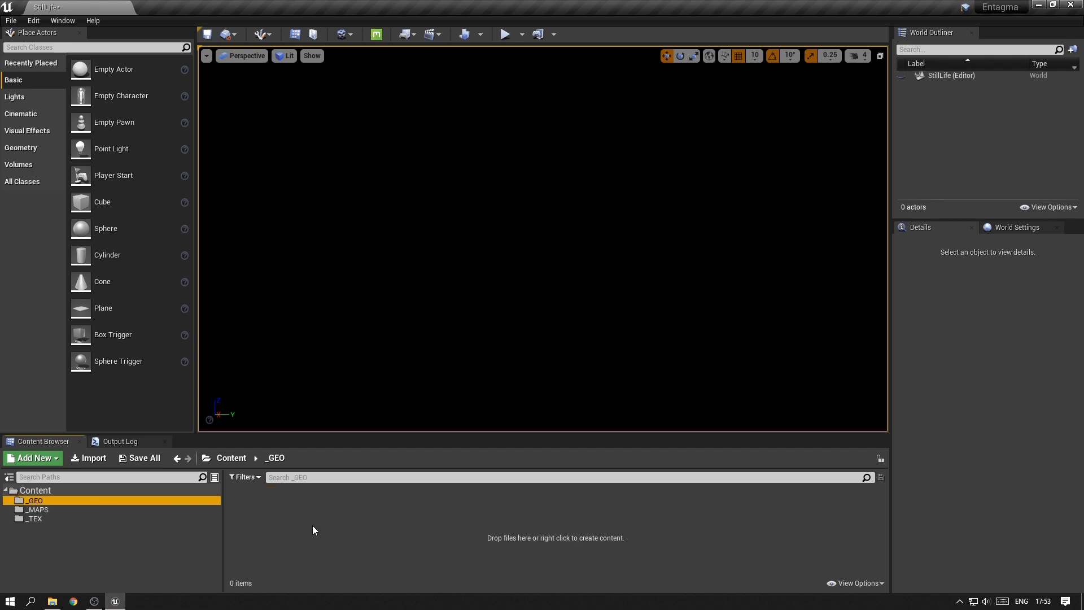
mouse_move(333, 524)
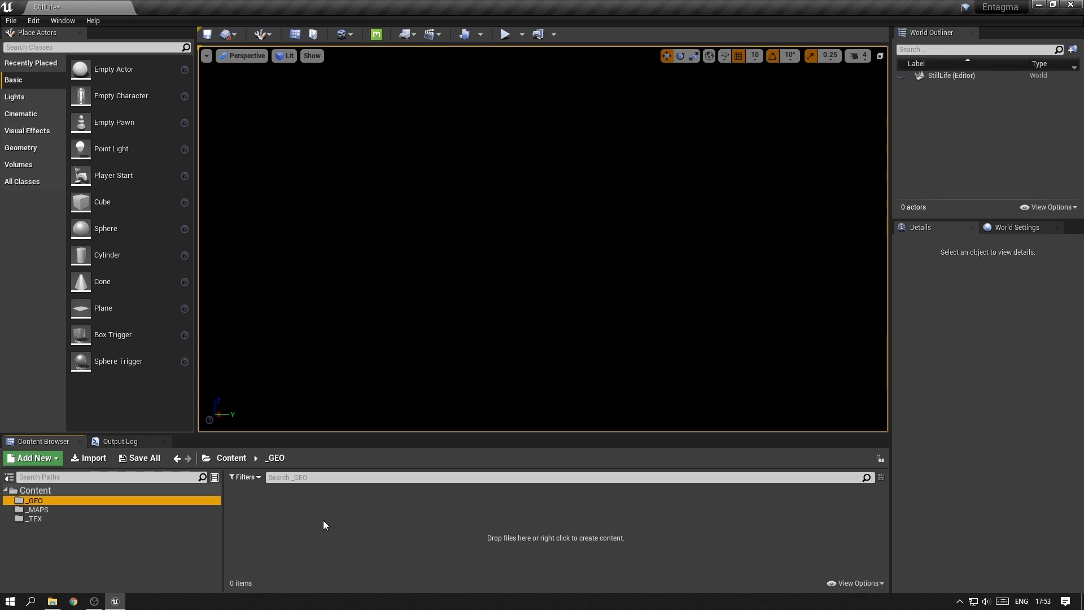
click(89, 458)
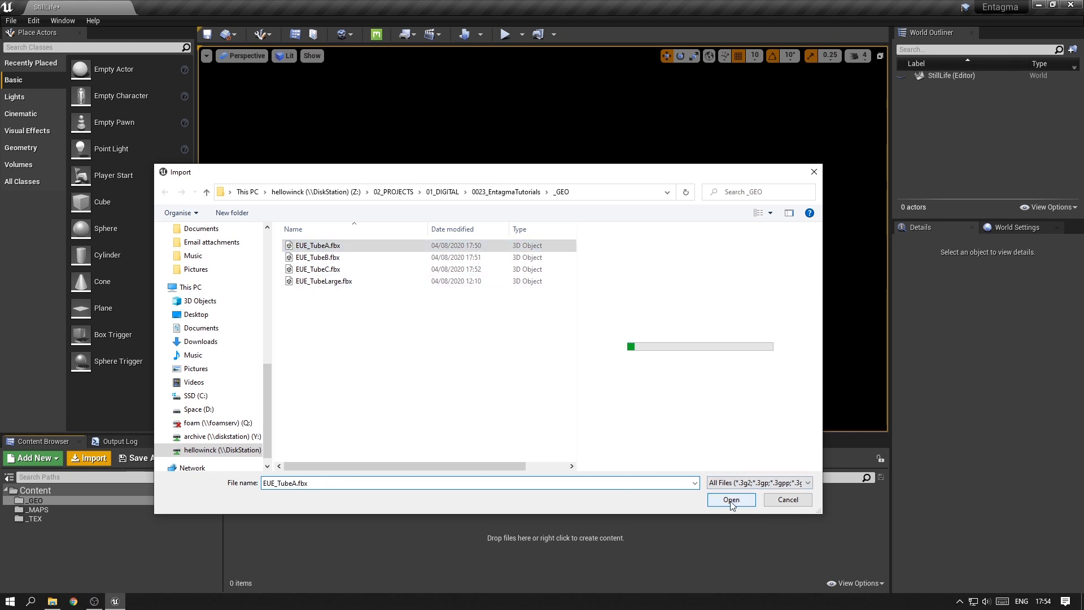
- Open EUE_TubeA.fbx with Import Uniform Scale 10 and Do Not Create Material
click(731, 500)
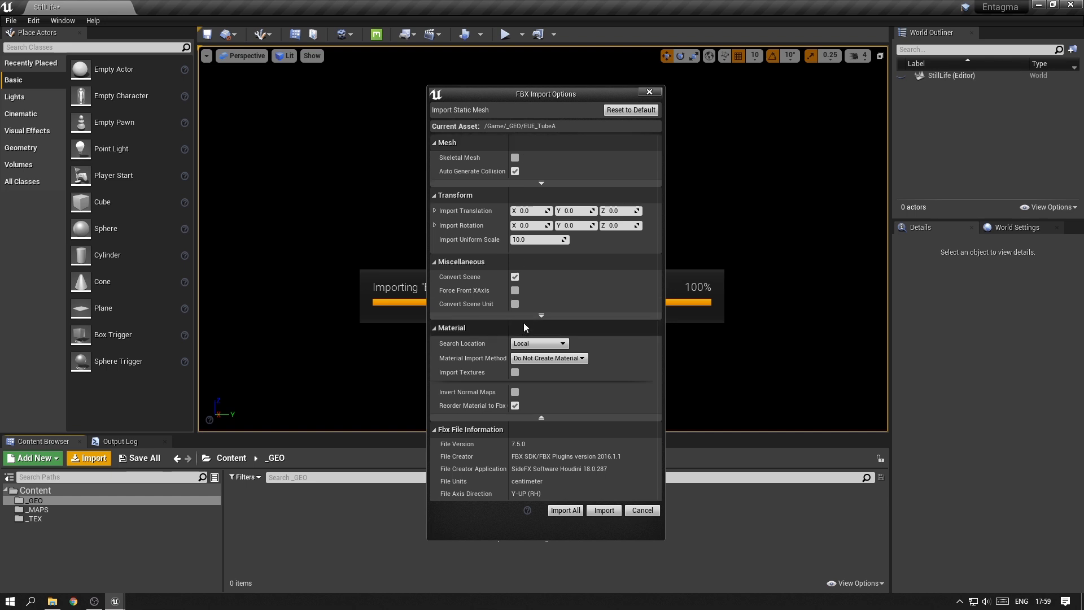
mouse_move(527, 337)
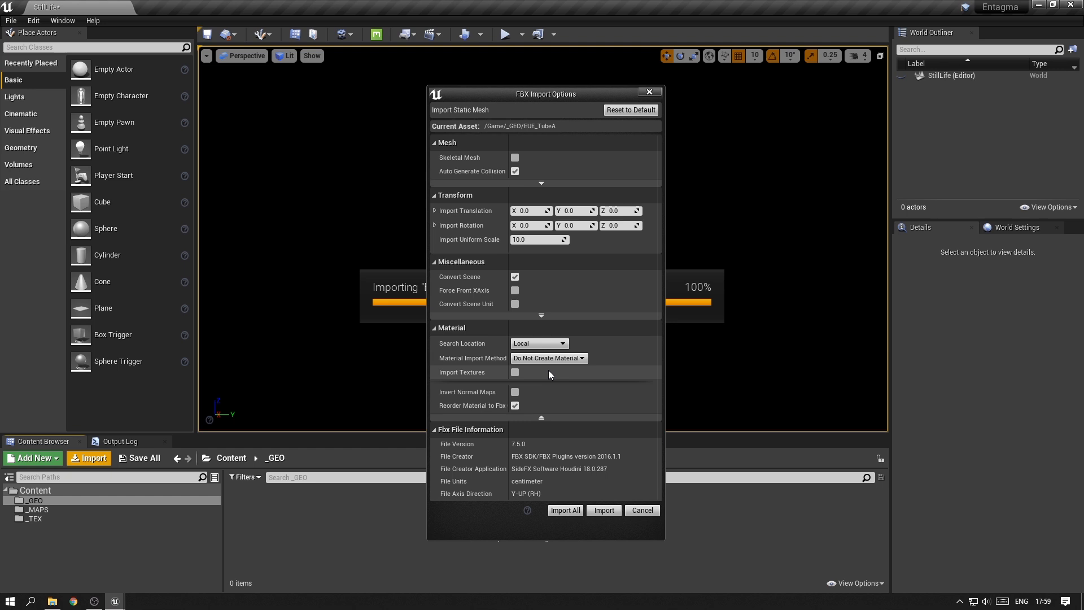
mouse_move(550, 456)
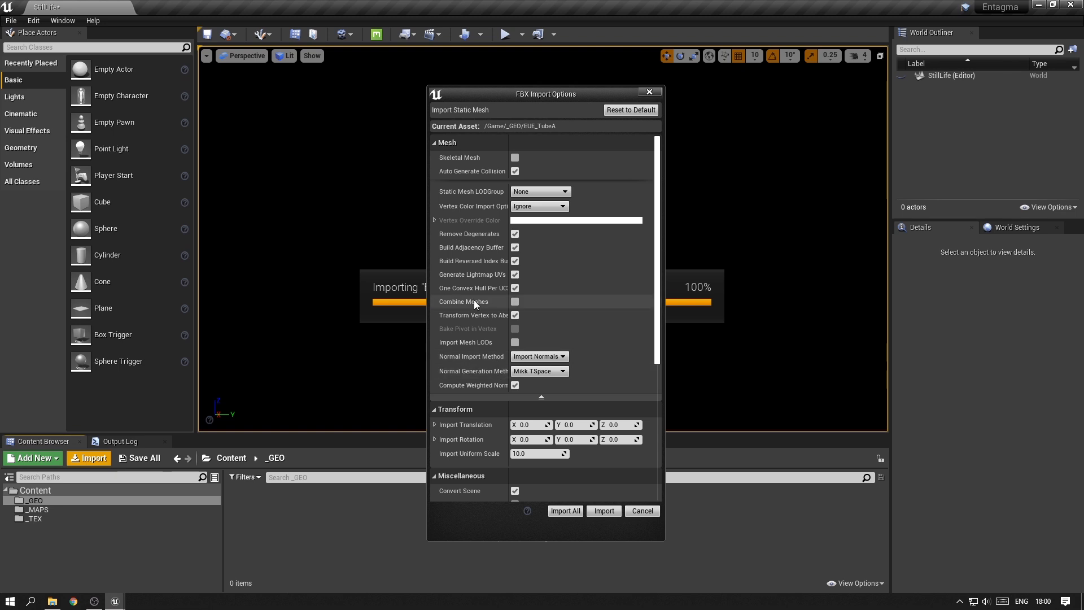
mouse_move(505, 265)
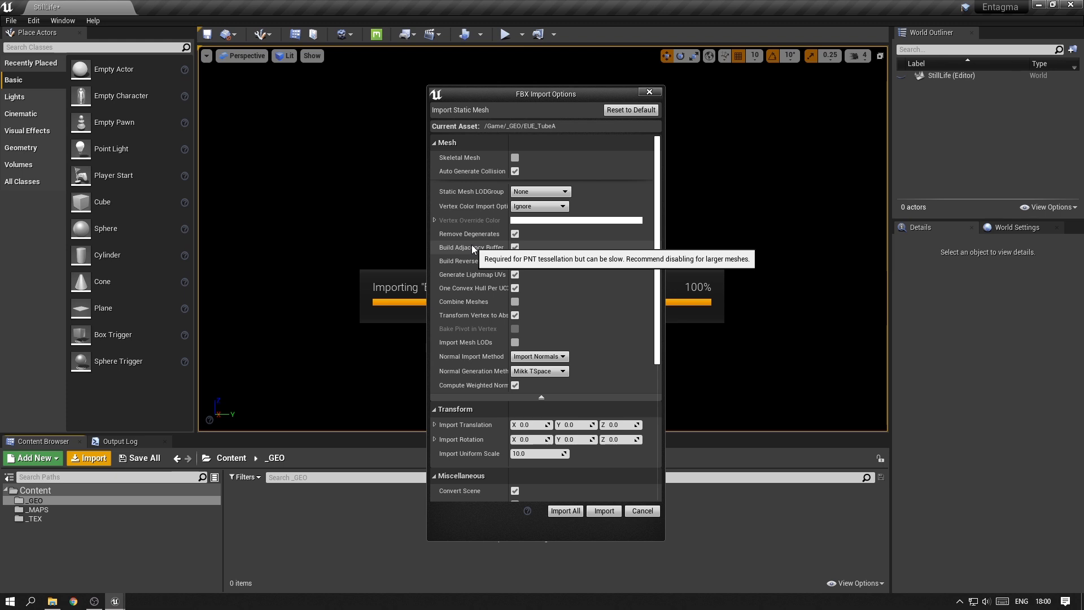
mouse_move(458, 336)
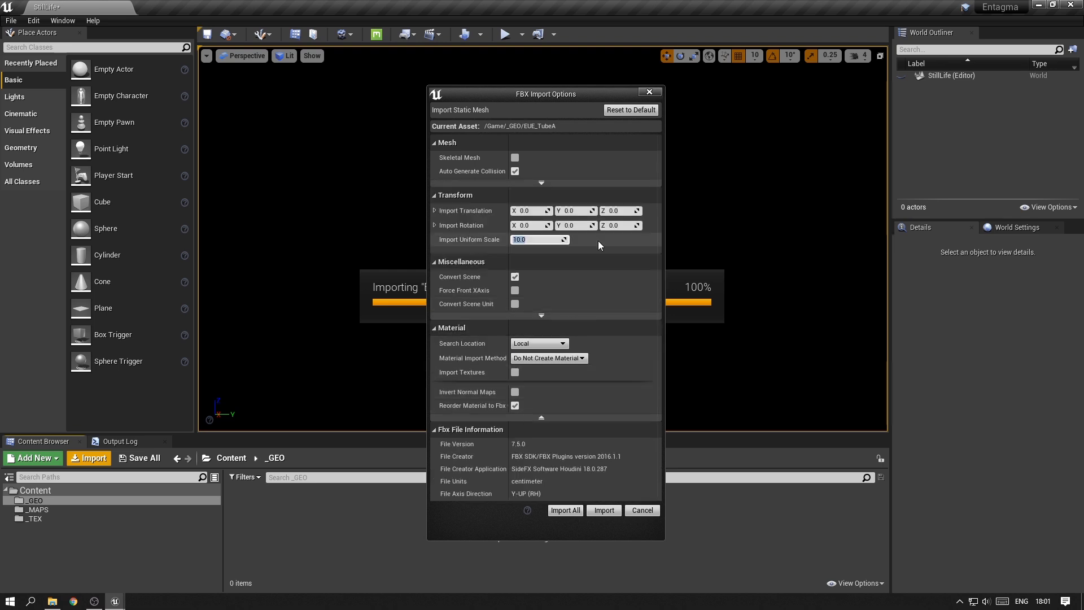
text(100.0)
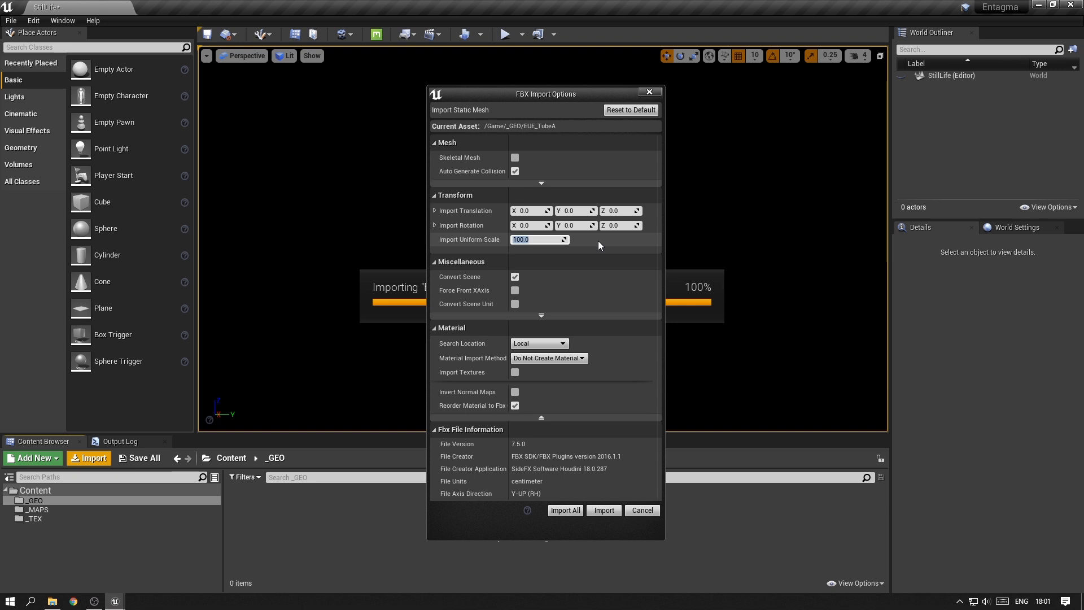
text(10.0)
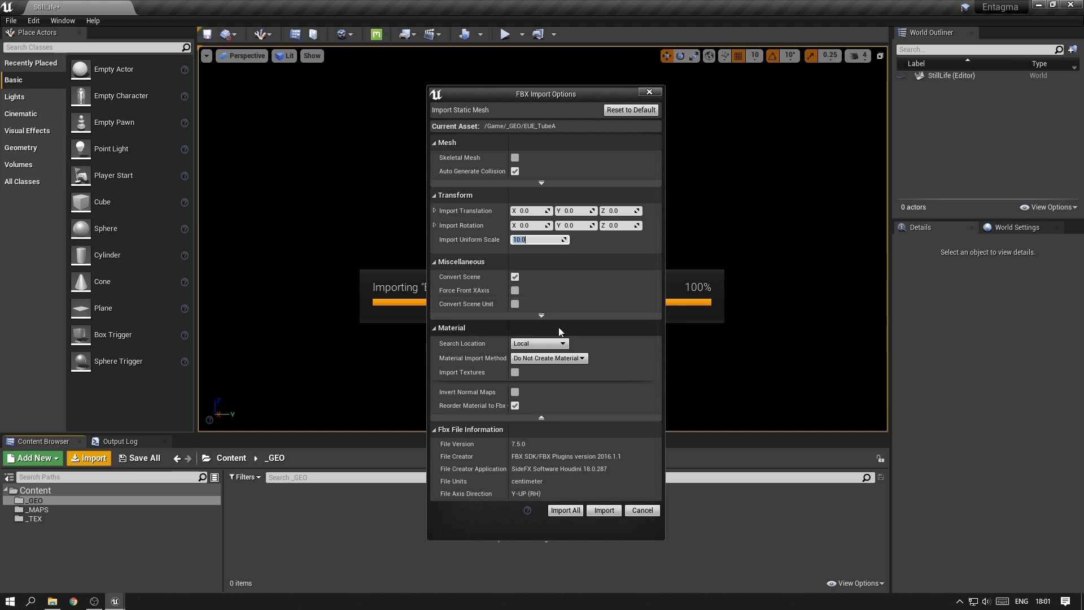
mouse_move(540, 372)
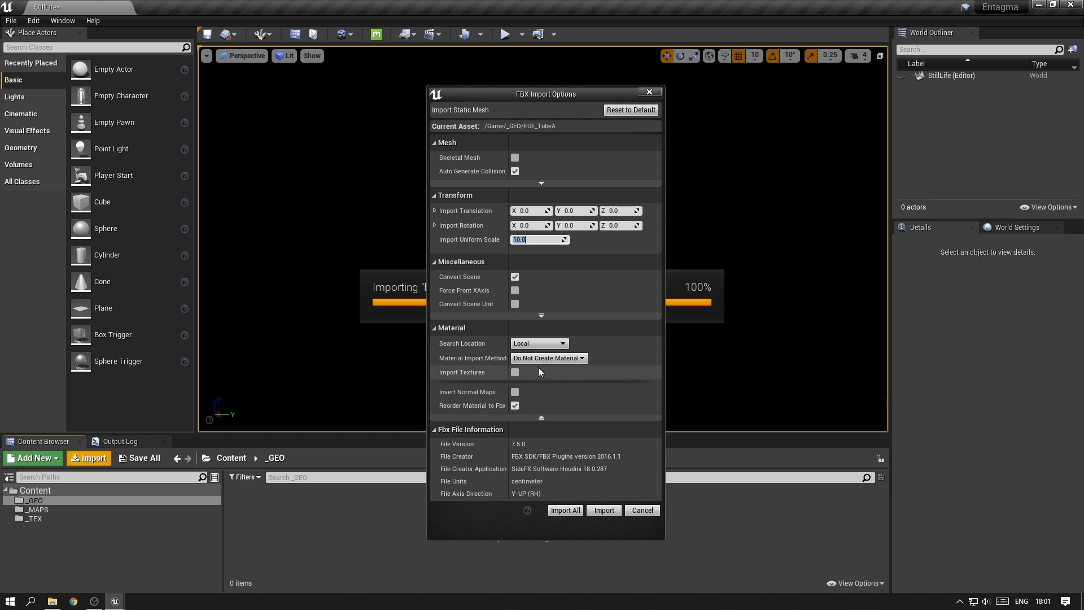
click(548, 358)
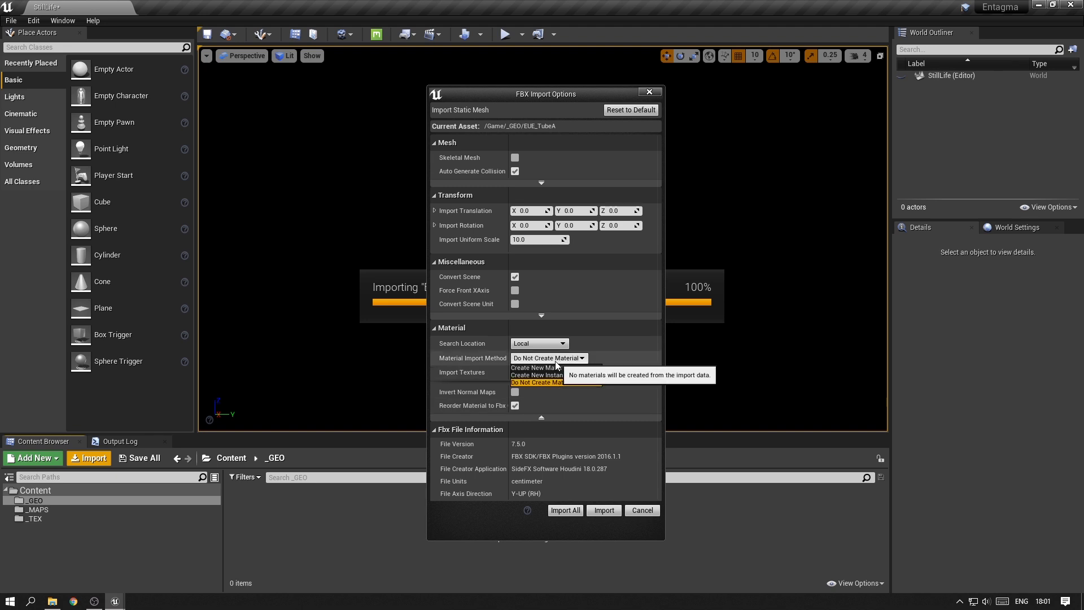
click(549, 383)
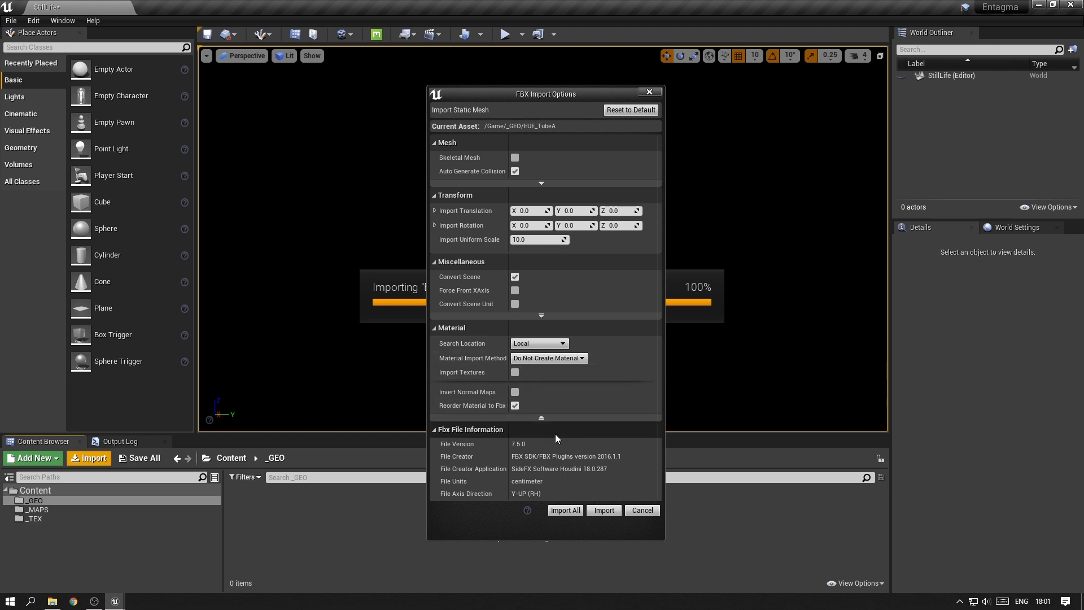
- Import EUE_TubeA, then EUE_TubeB, TubeC and TubeLarge, and dismiss the Message Log
click(603, 510)
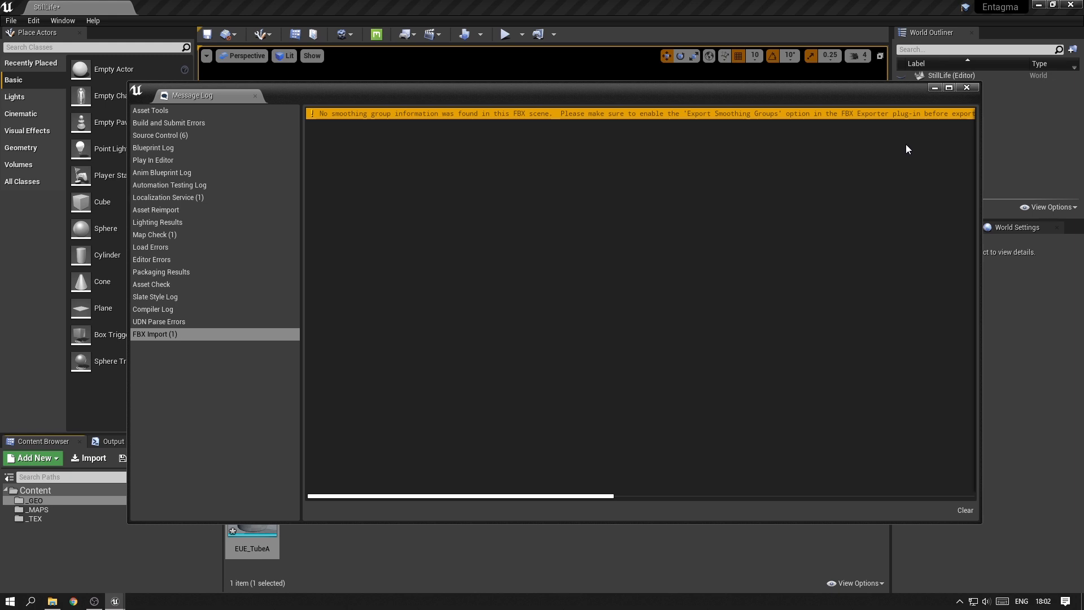
mouse_move(966, 87)
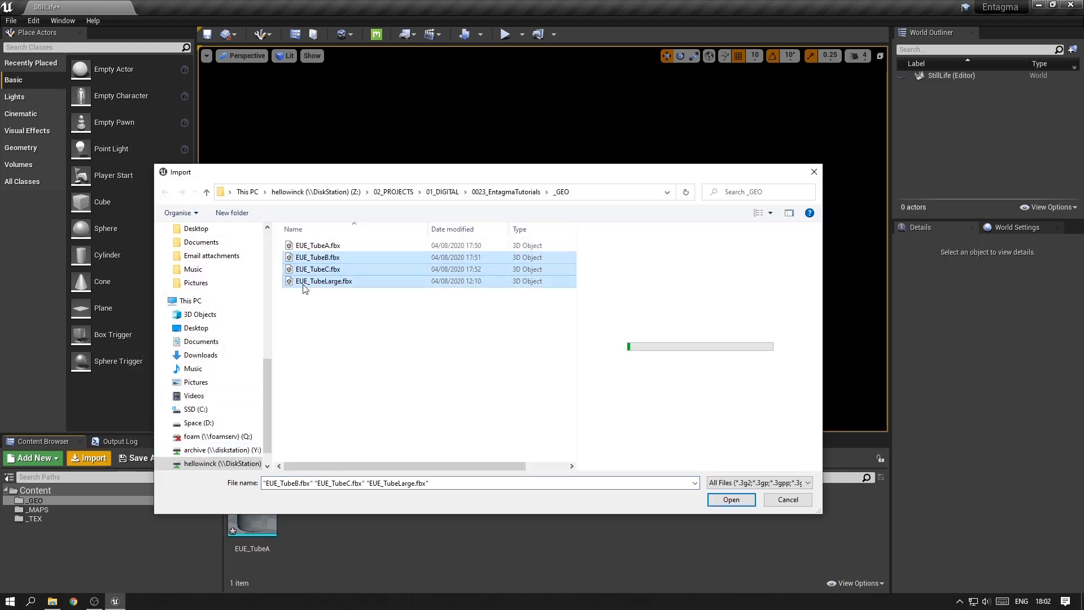
click(730, 500)
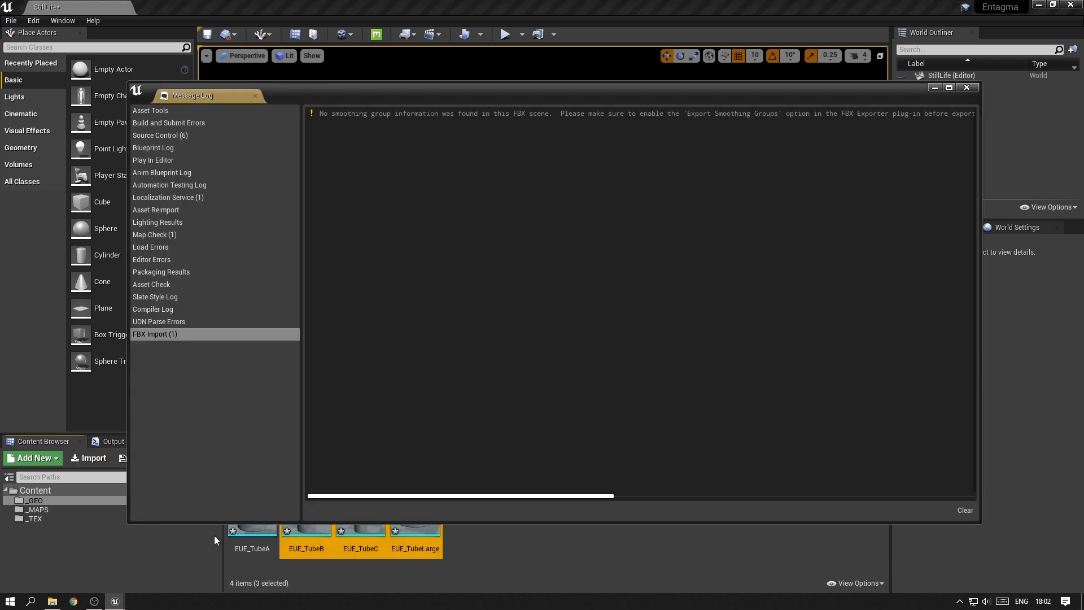
click(967, 87)
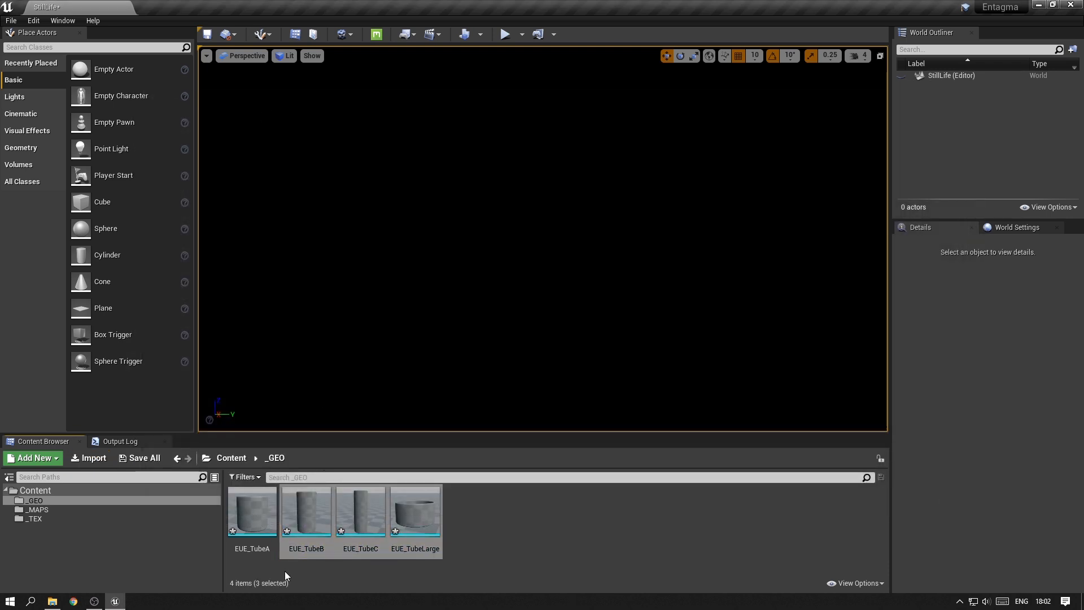